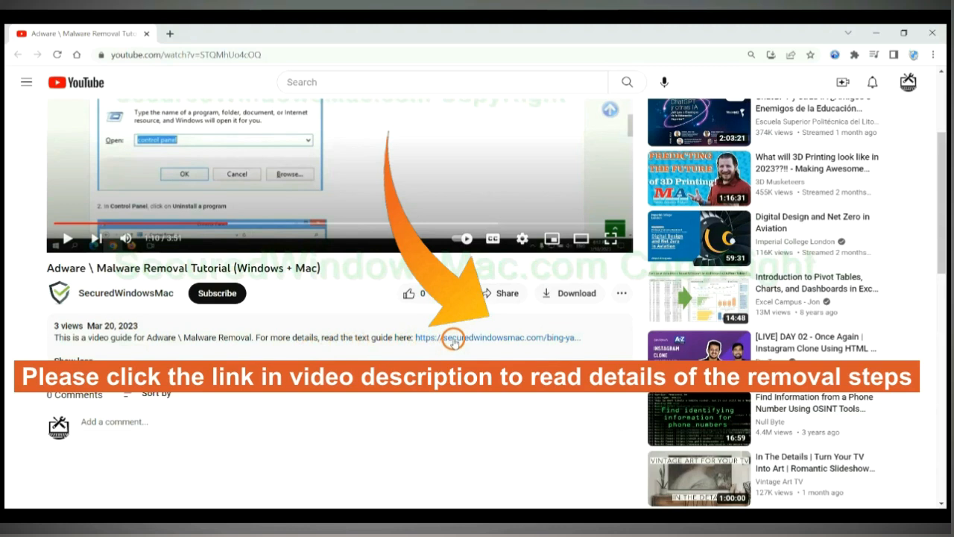
# - Open the securedwindowsmac.com removal guide from the video description in a new tab
pyautogui.click(496, 336)
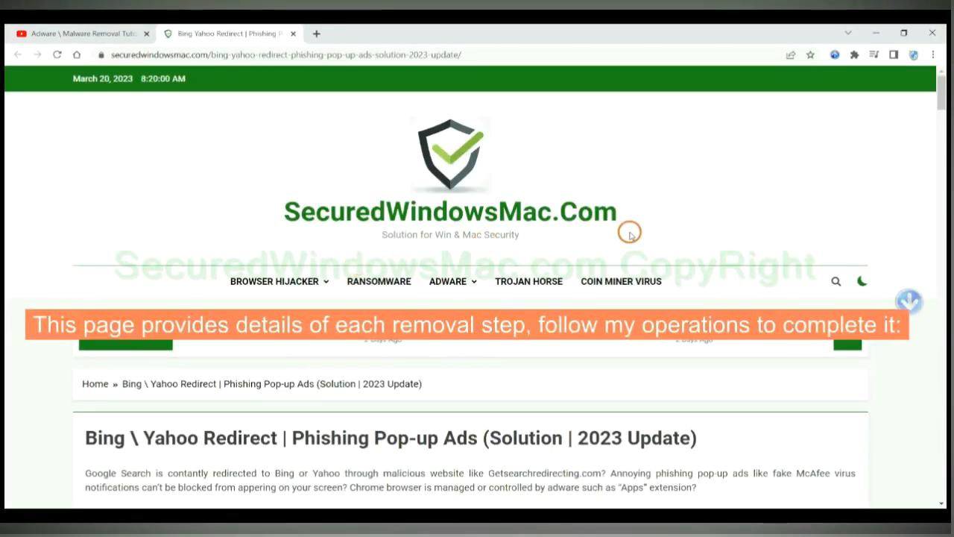
# - Download the SpyHunter for Windows installer, keep the flagged file, and run it
pyautogui.scroll(-3)
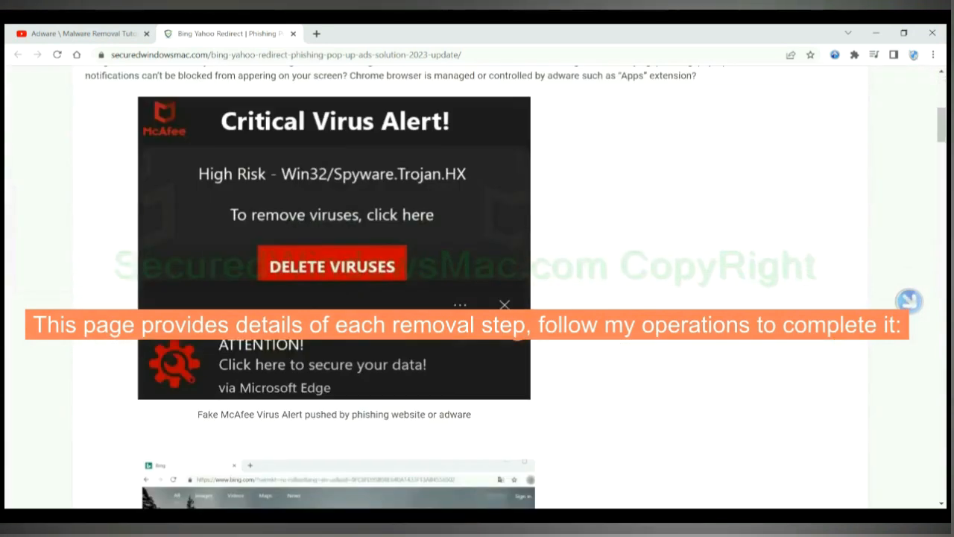
pyautogui.scroll(-3)
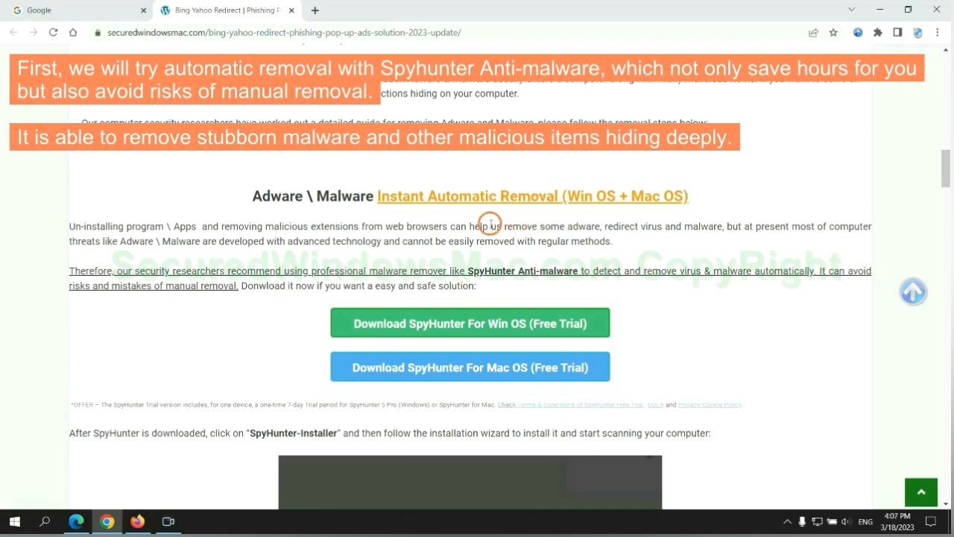
pyautogui.moveTo(357, 220)
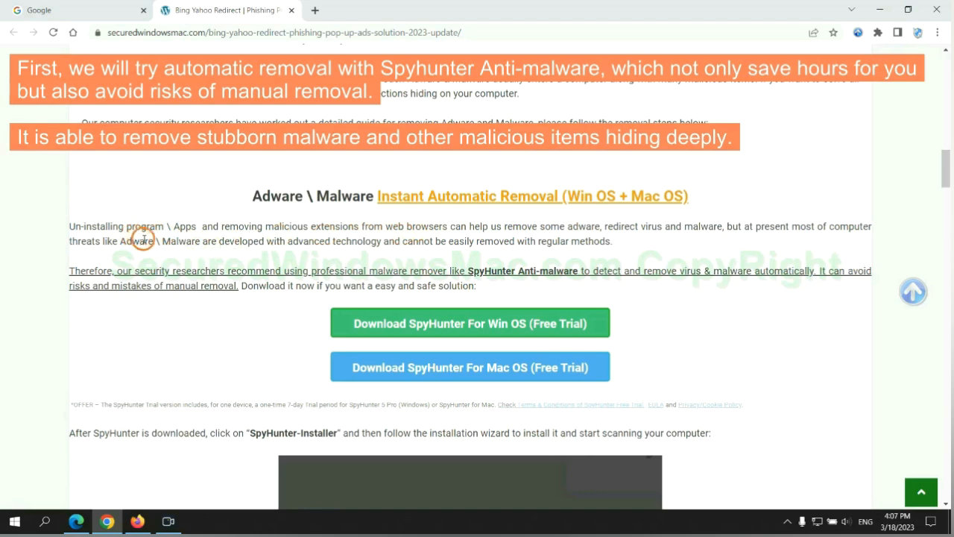
pyautogui.scroll(-3)
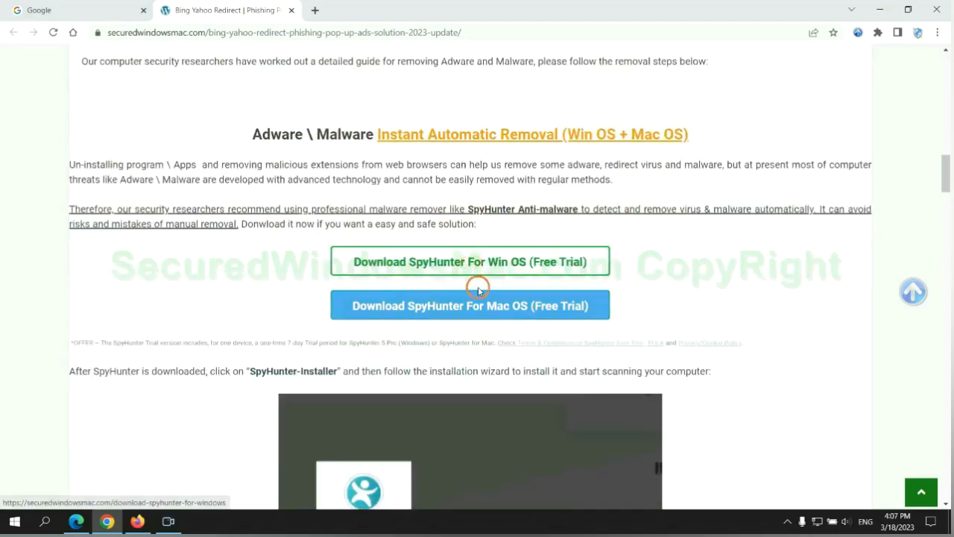
pyautogui.scroll(-3)
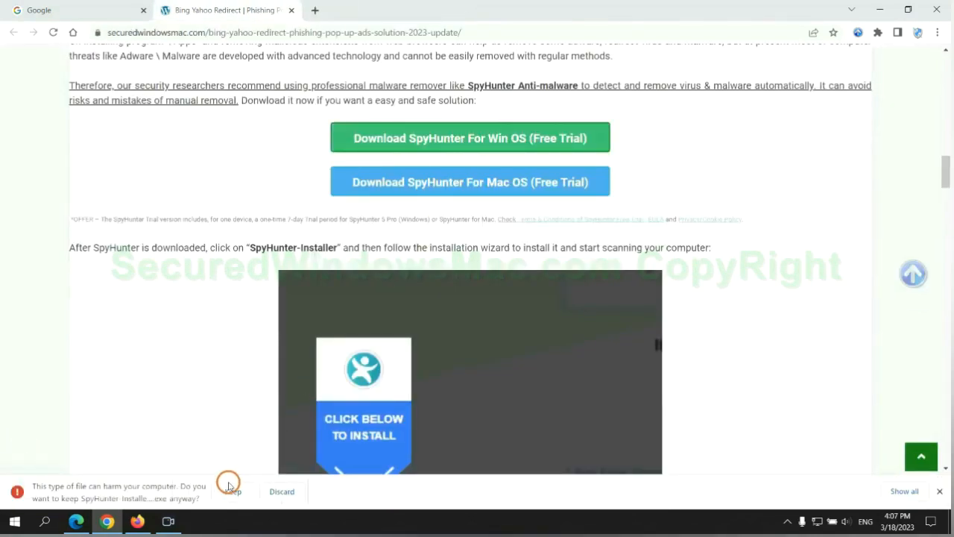
pyautogui.click(232, 491)
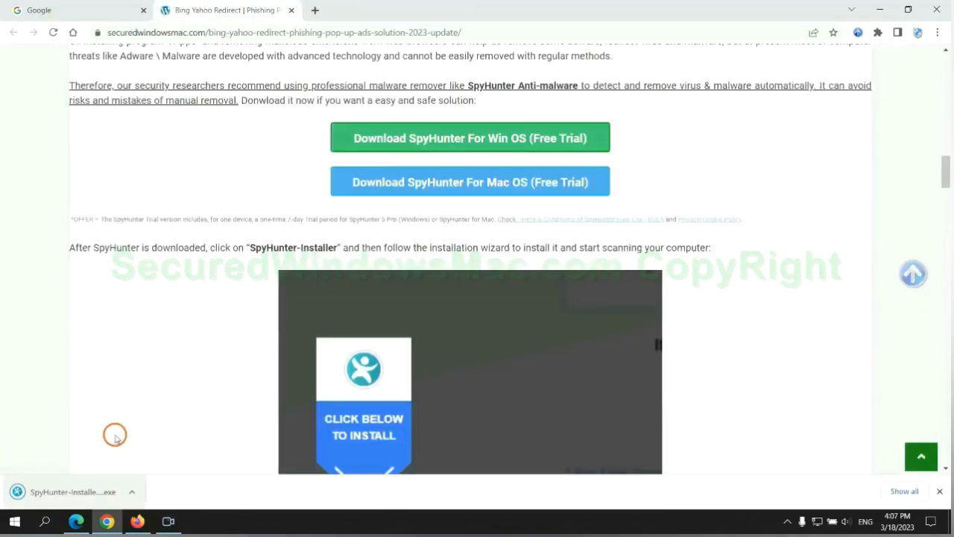
pyautogui.click(73, 491)
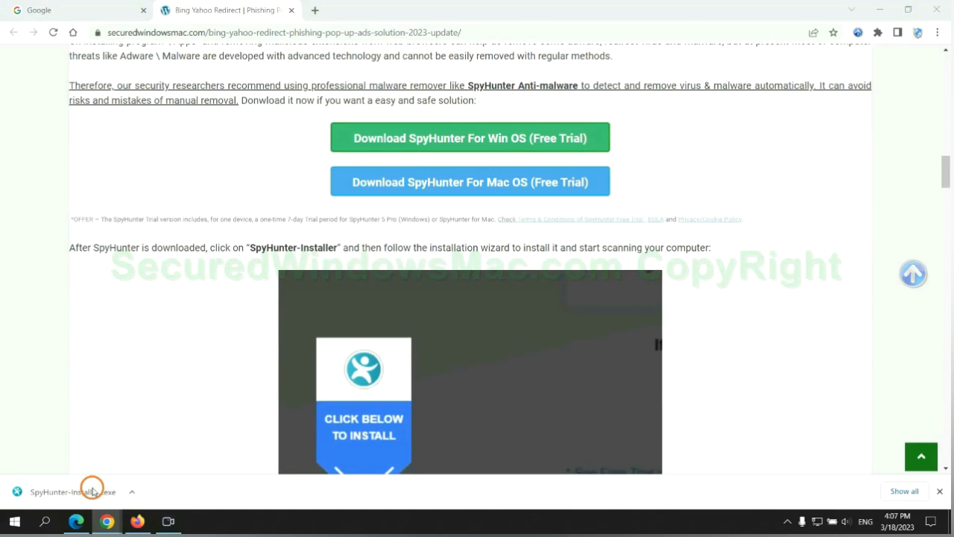
pyautogui.click(72, 491)
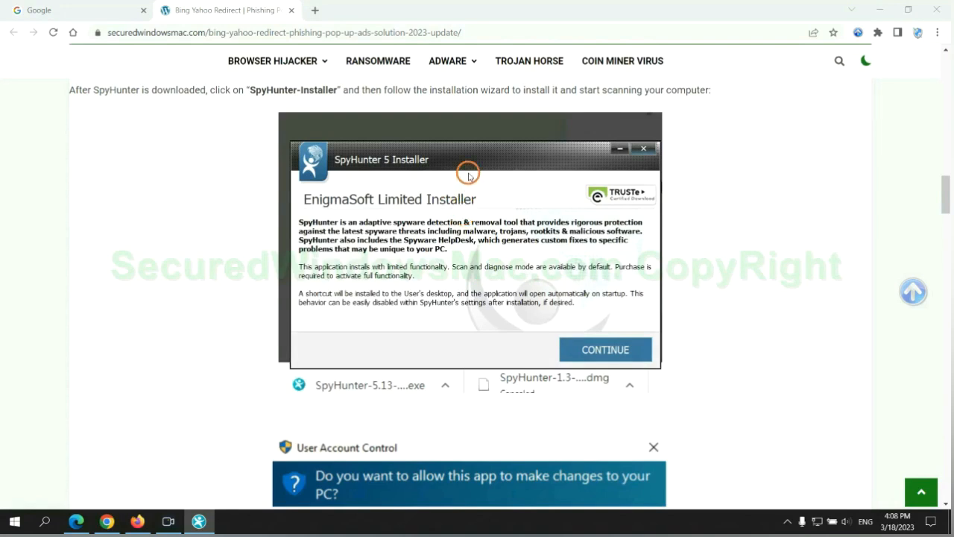
# - Accept the SpyHunter 5 license and install the program
pyautogui.click(604, 348)
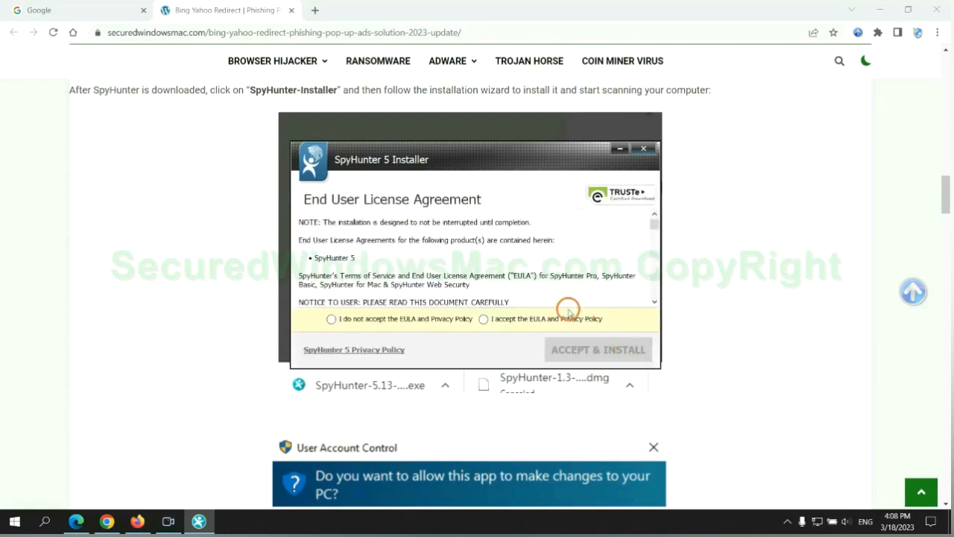
pyautogui.click(483, 318)
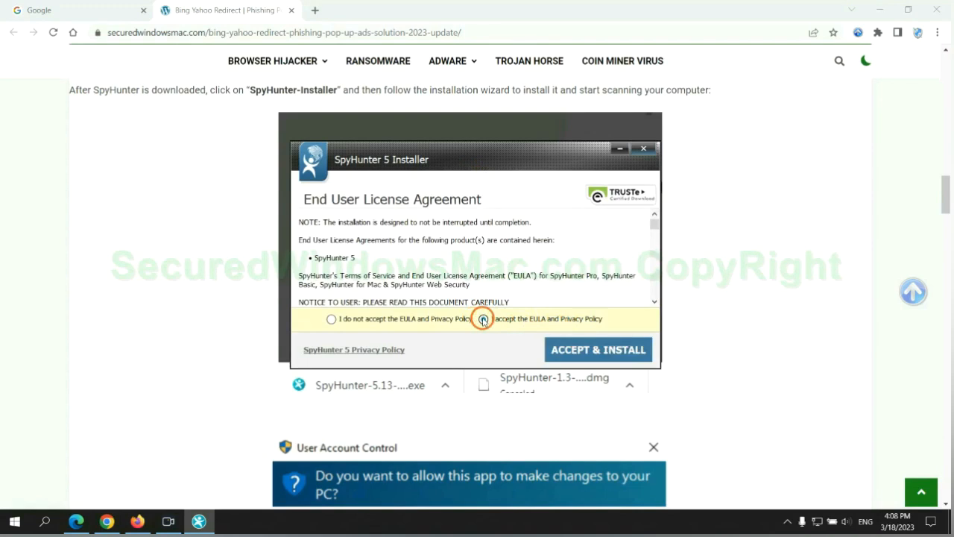
pyautogui.click(598, 348)
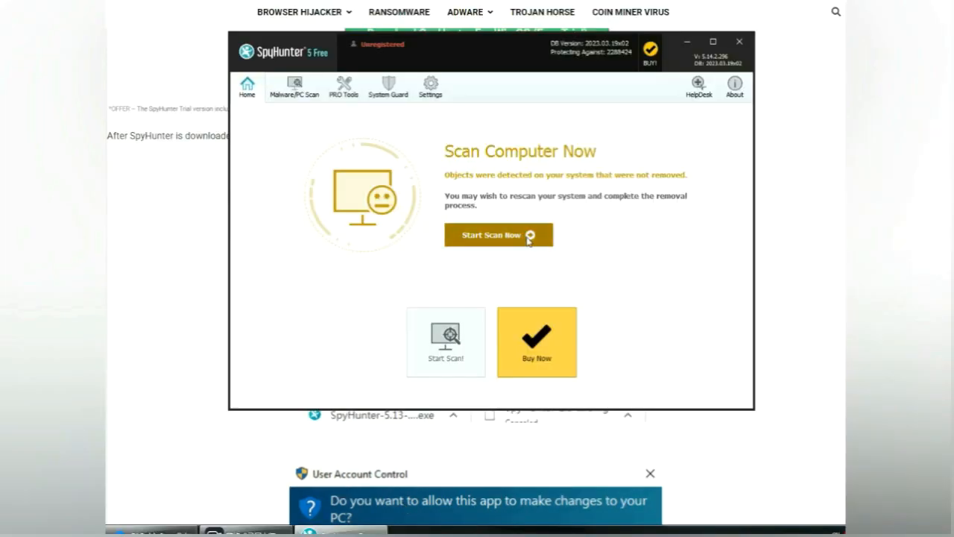
# - Scan the computer for threats, then choose the free 7-day trial to remove them
pyautogui.click(498, 234)
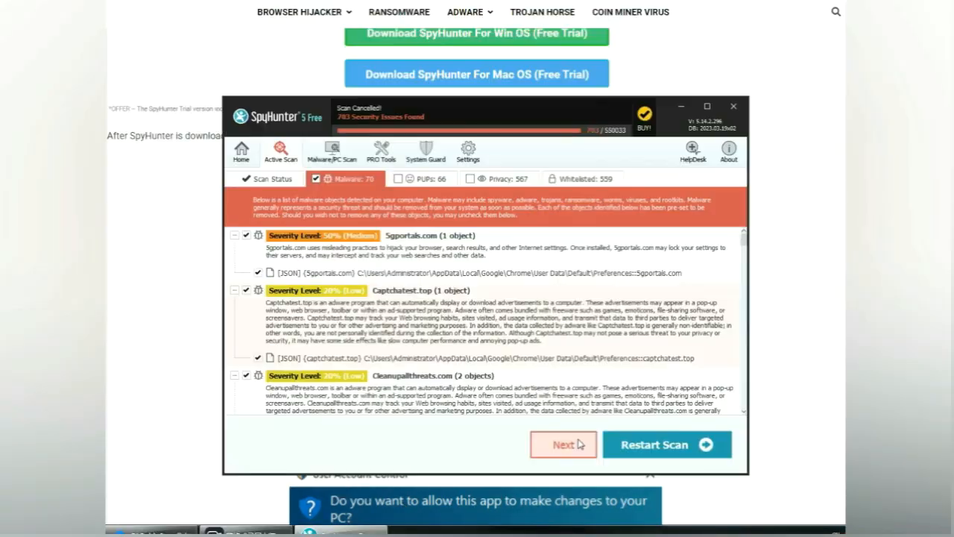
pyautogui.moveTo(341, 315)
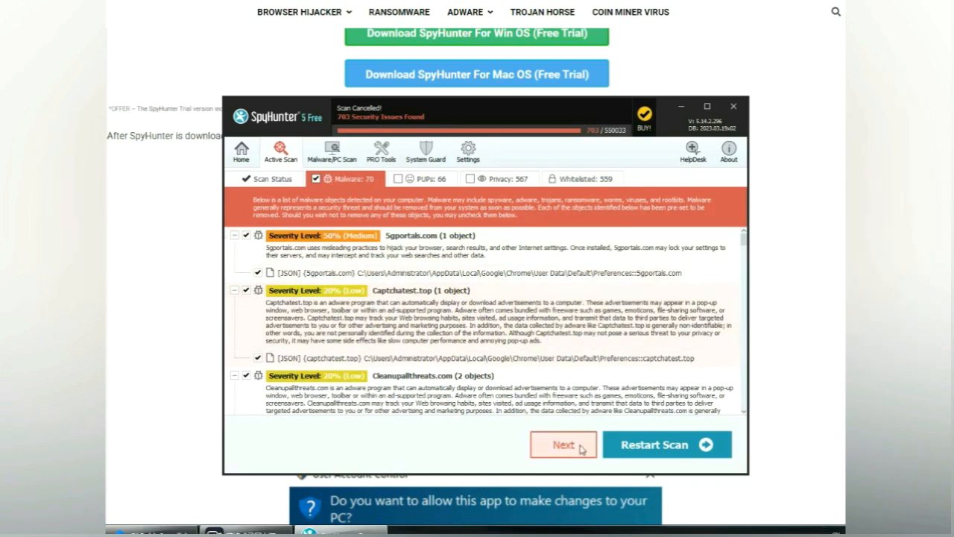
pyautogui.click(563, 444)
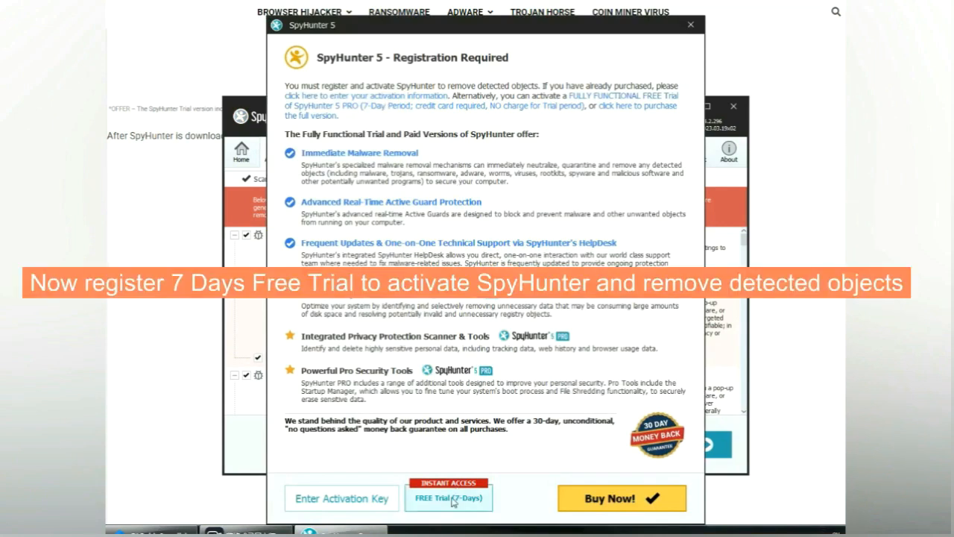
pyautogui.click(448, 498)
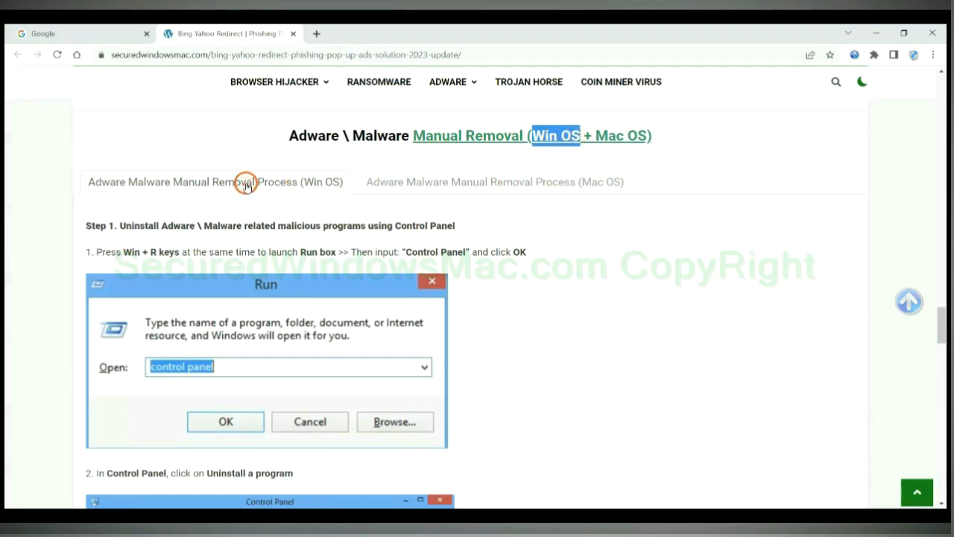
pyautogui.moveTo(183, 184)
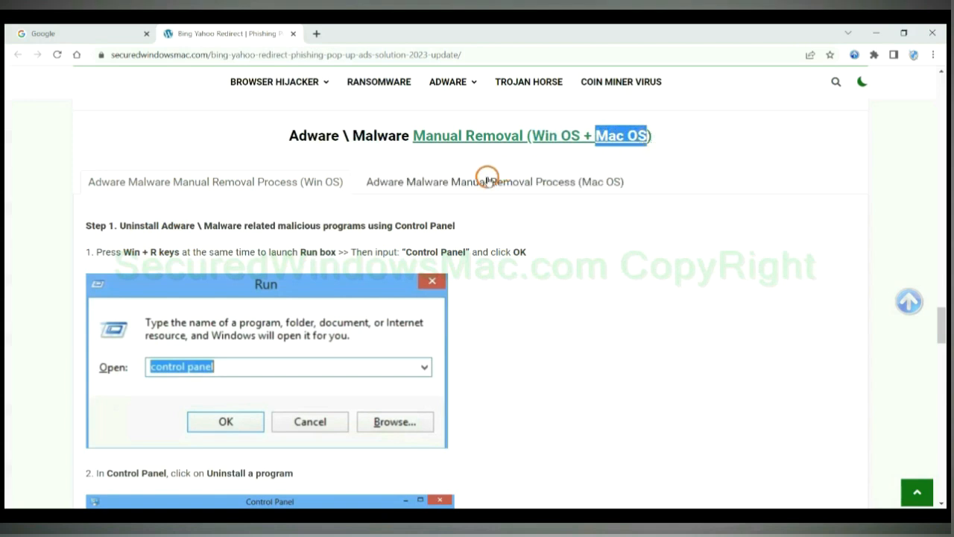
# - Show the guide's Win OS manual removal section and highlight the Step 1 uninstall heading
pyautogui.click(494, 181)
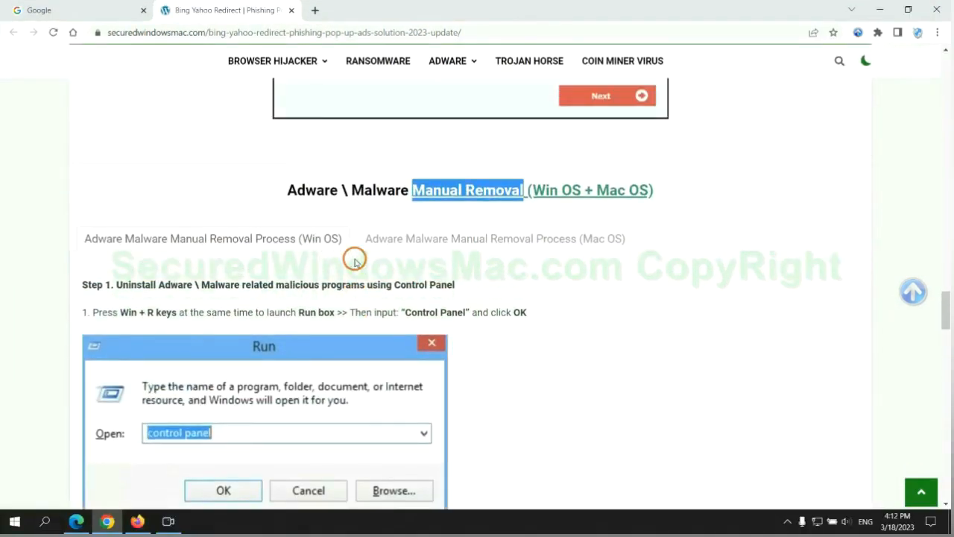
pyautogui.scroll(-3)
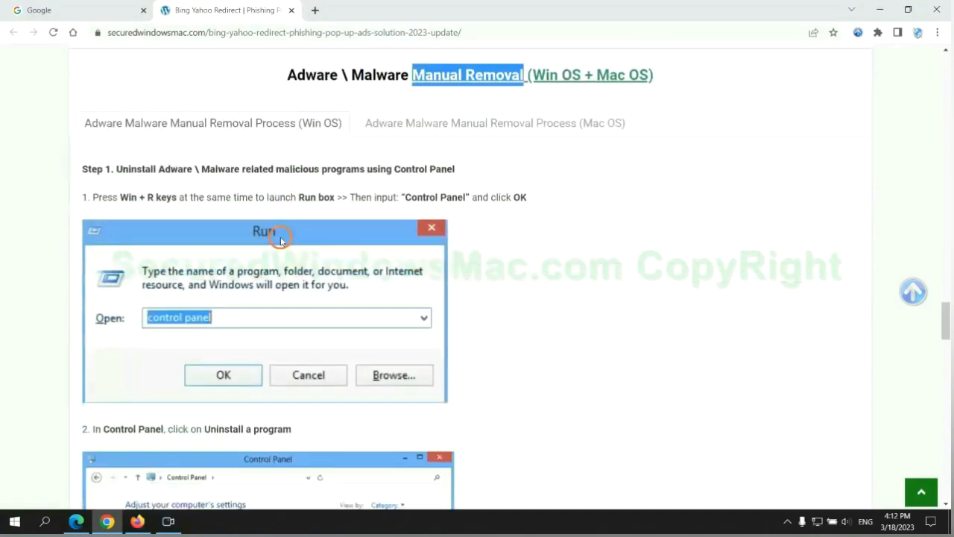
pyautogui.scroll(-3)
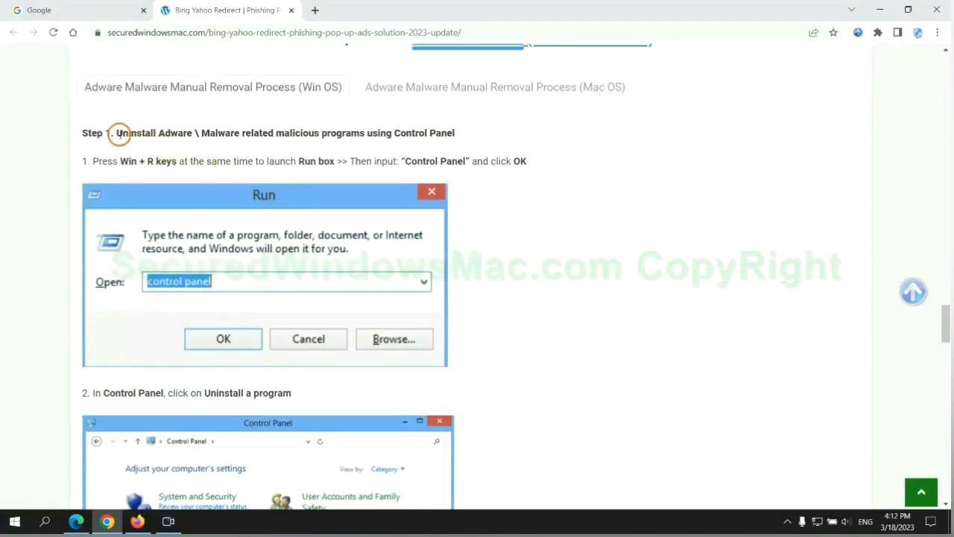
pyautogui.moveTo(115, 133); pyautogui.dragTo(313, 133)
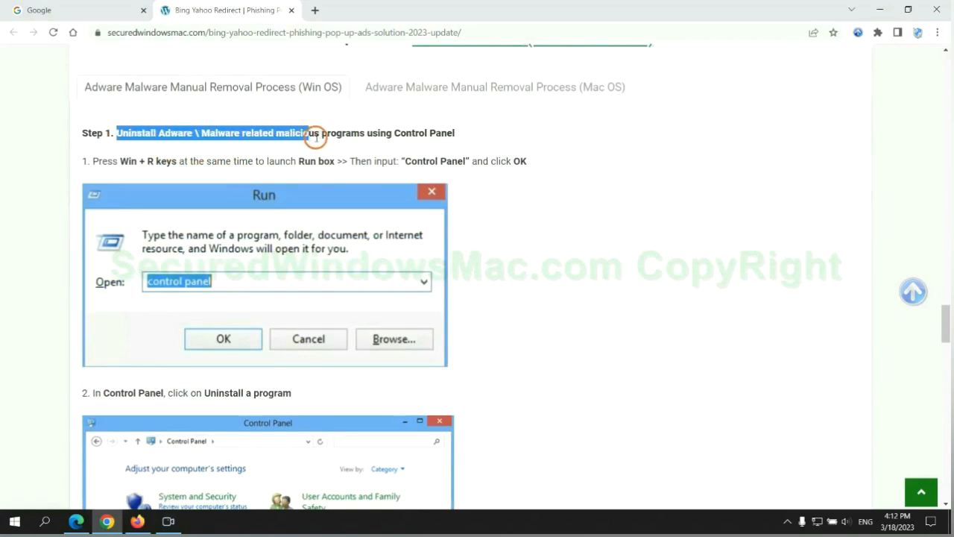
pyautogui.scroll(-3)
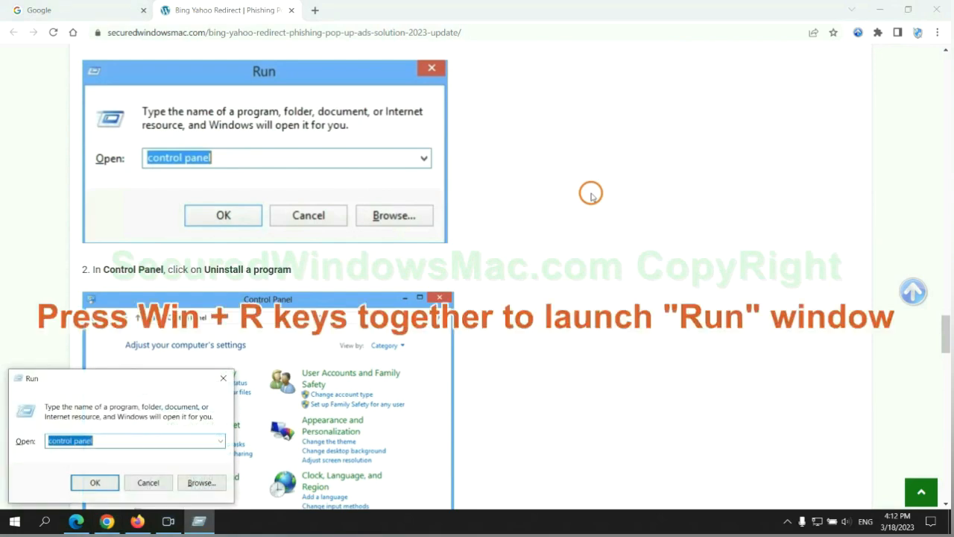
# - Enter 'control panel' in the Windows Run dialog to launch Control Panel
pyautogui.write('control')
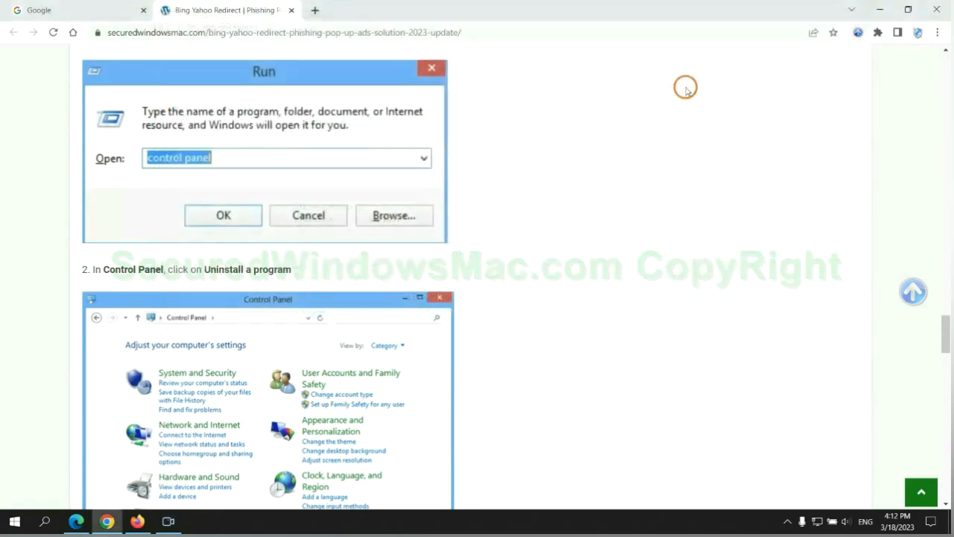
pyautogui.scroll(-3)
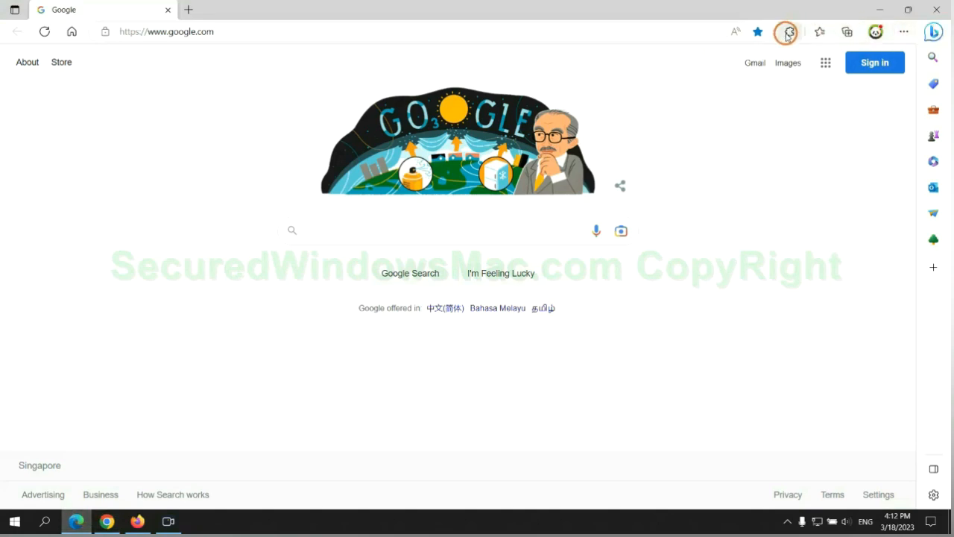
# - Remove the McAfee WebAdvisor extension from Edge's extension manager
pyautogui.click(788, 32)
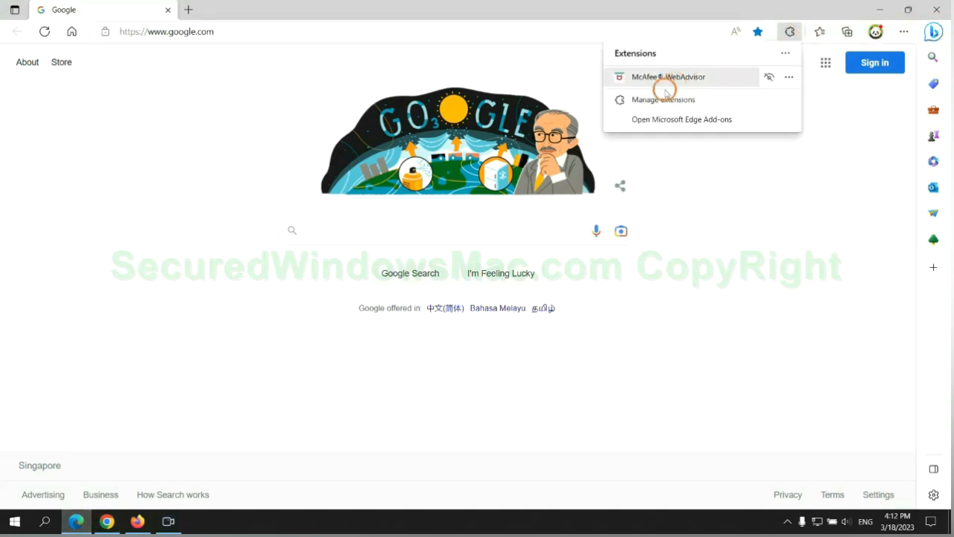
pyautogui.click(663, 99)
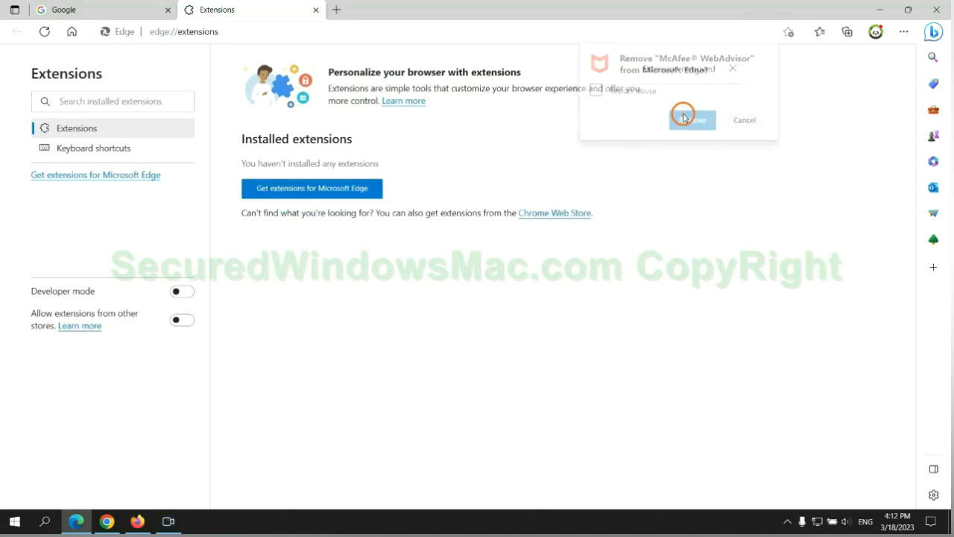
pyautogui.click(315, 10)
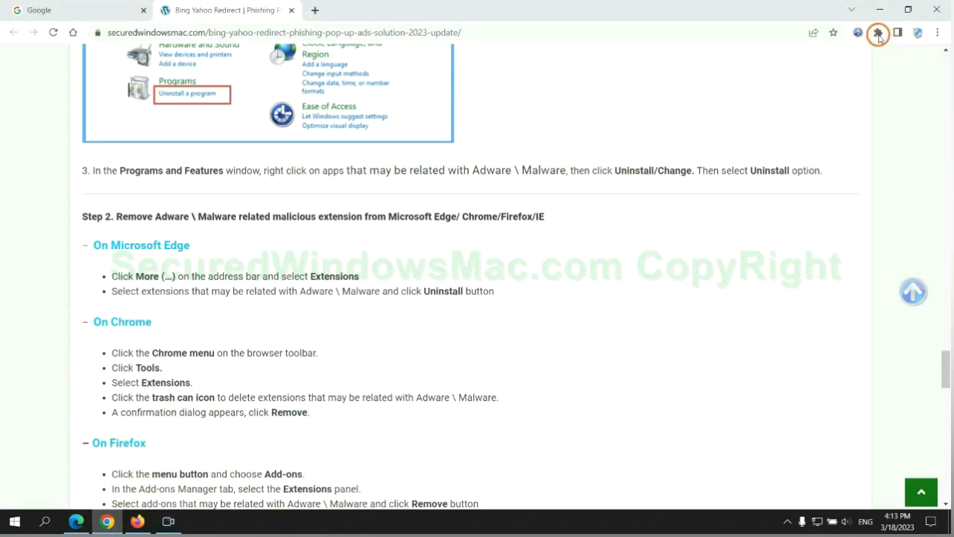
# - Remove the Ecosia extension from Chrome's Manage extensions page
pyautogui.click(878, 33)
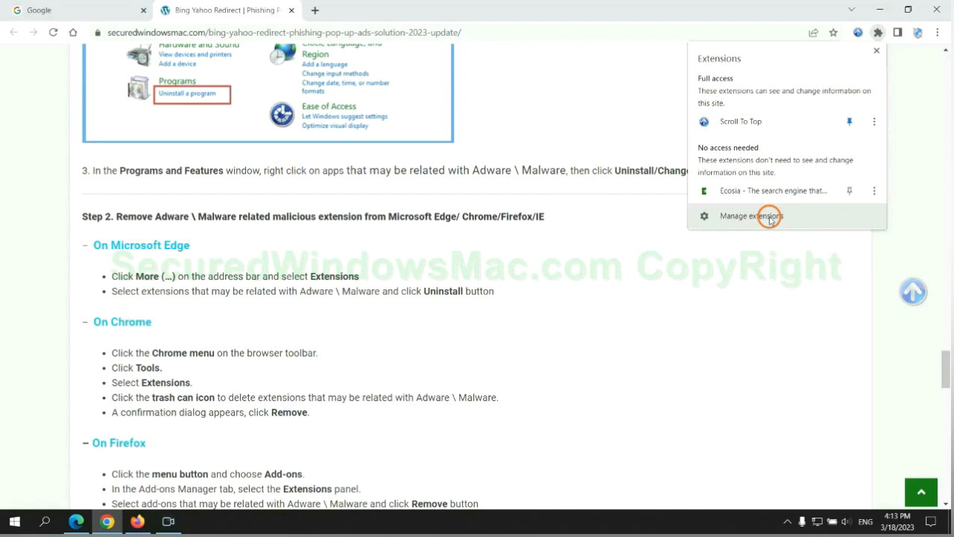
pyautogui.click(750, 215)
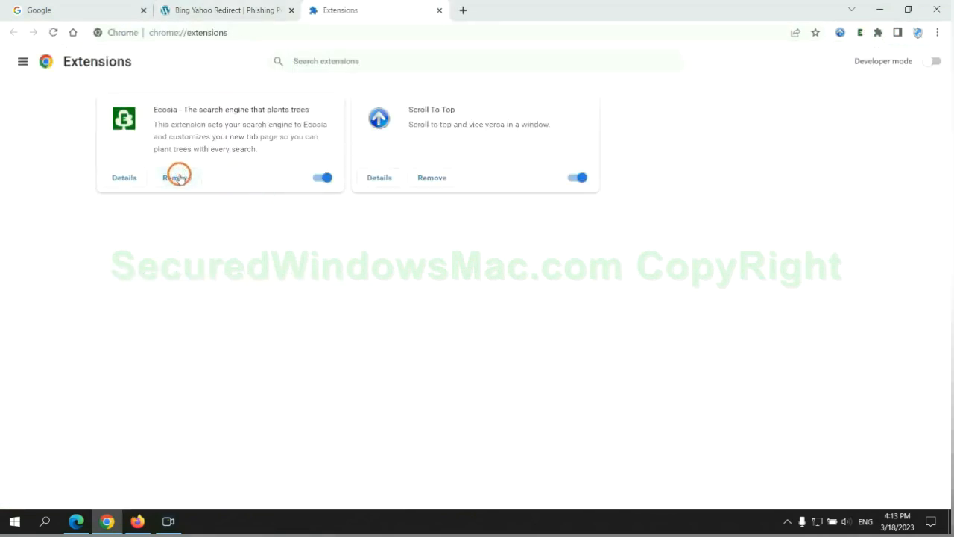
pyautogui.click(175, 177)
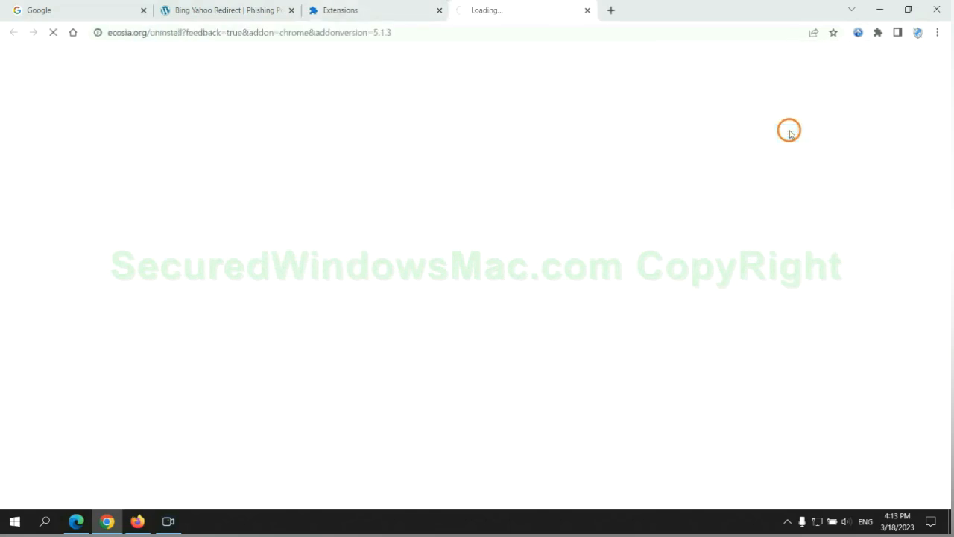
pyautogui.click(588, 10)
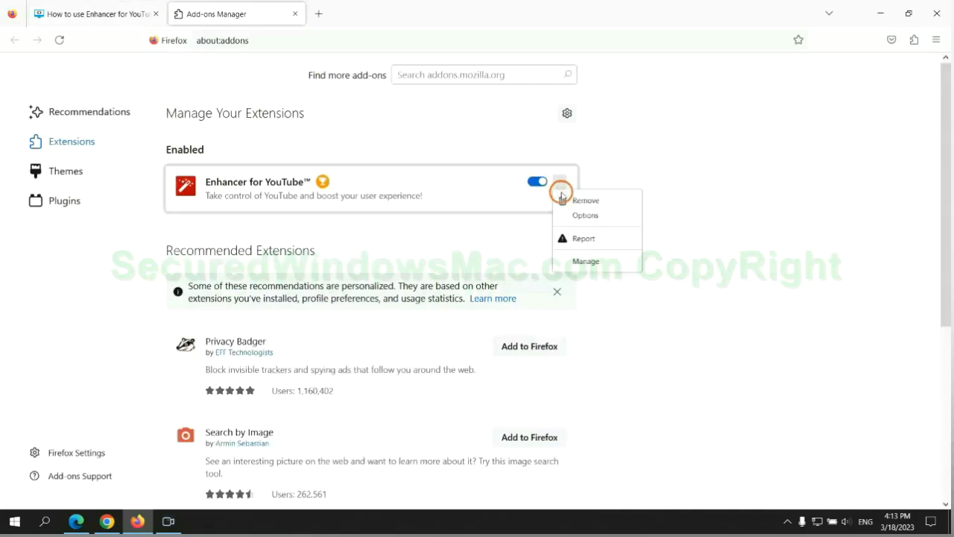
# - Remove Enhancer for YouTube™ from Firefox's add-ons manager and confirm
pyautogui.click(585, 200)
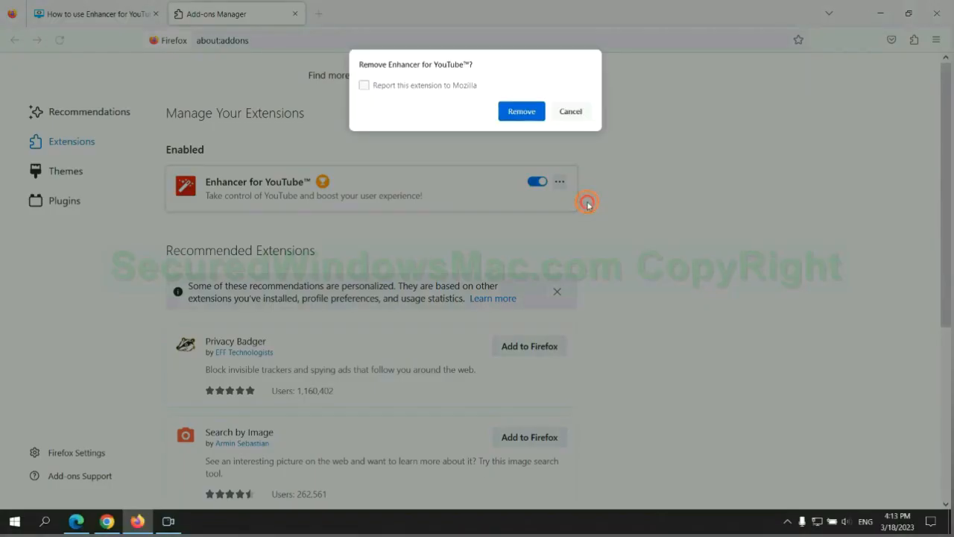
pyautogui.click(521, 111)
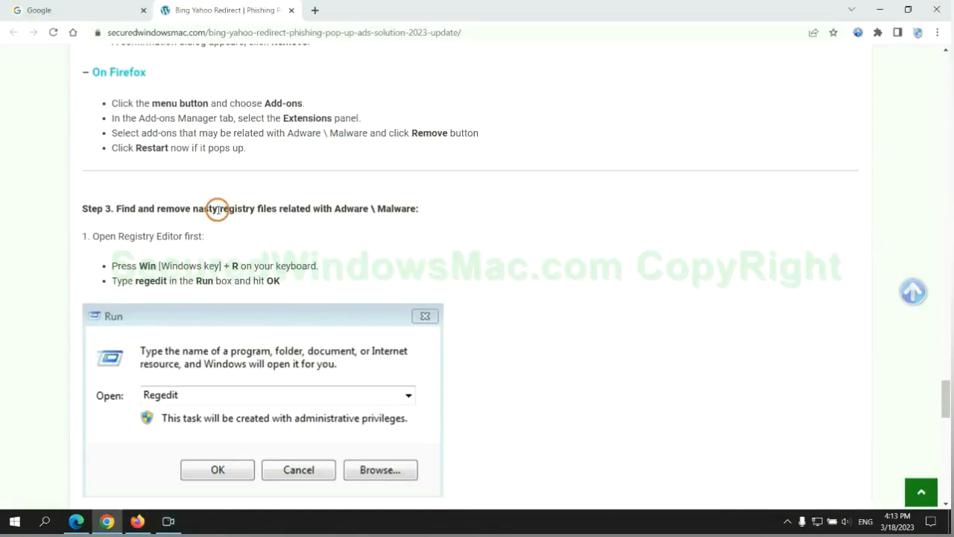
# - Search the registry for 'Apps' and open actions on the found StoreAppsOnTaskbar value
pyautogui.scroll(-3)
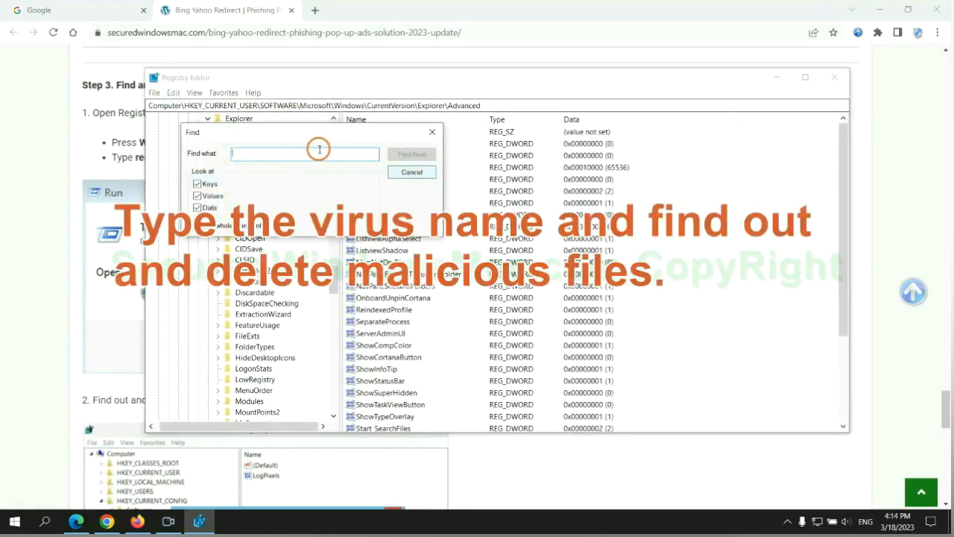
pyautogui.write('Apps')
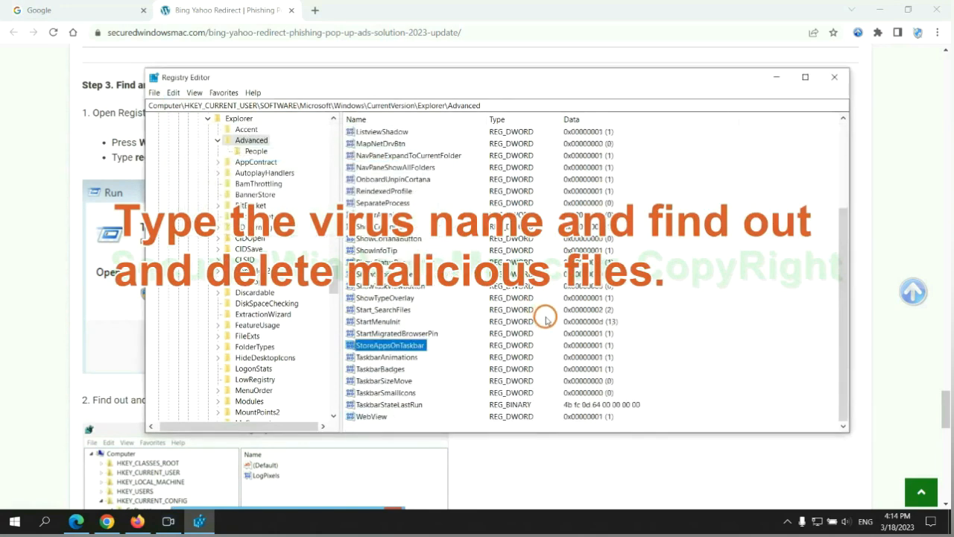
pyautogui.rightClick(388, 344)
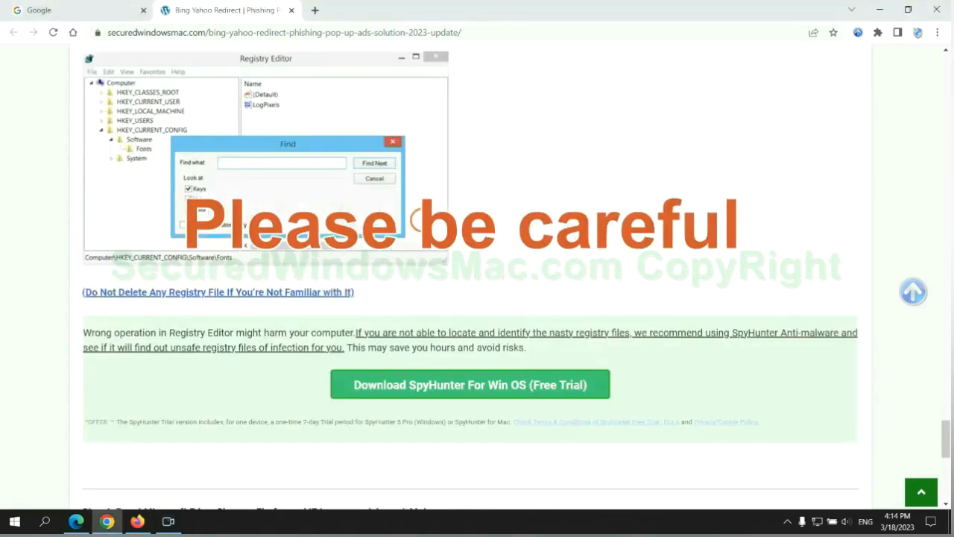
# - Scroll the guide to Step 4 on resetting browsers, then switch to Microsoft Edge
pyautogui.scroll(-3)
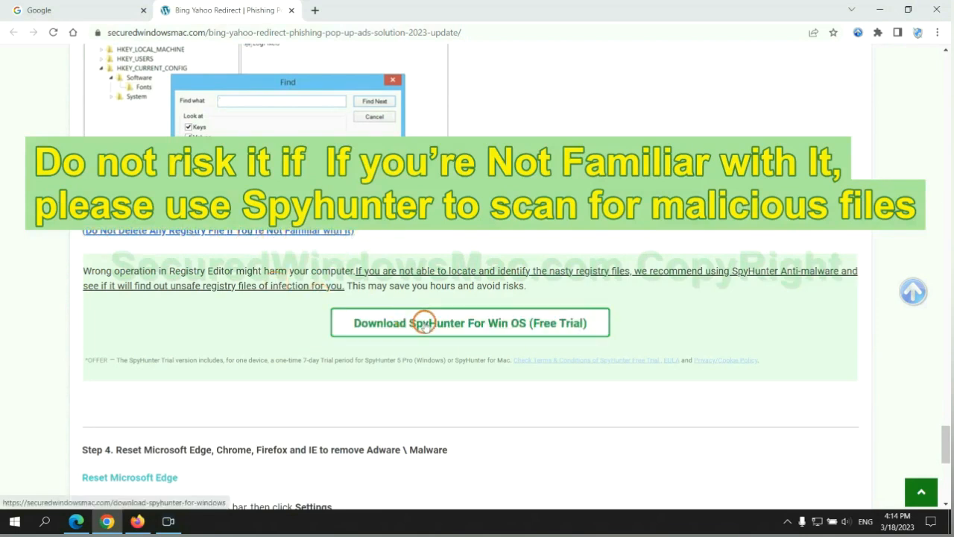
pyautogui.scroll(-3)
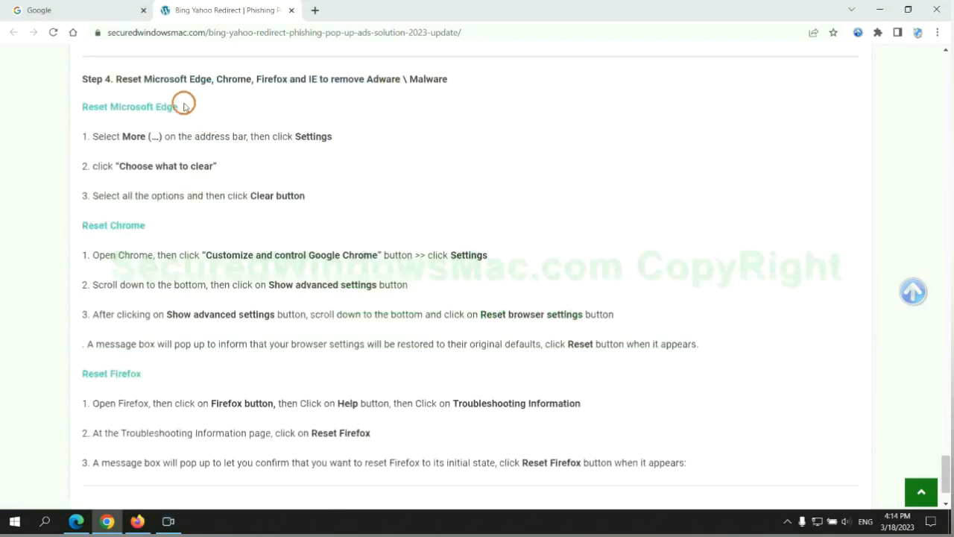
pyautogui.doubleClick(129, 79)
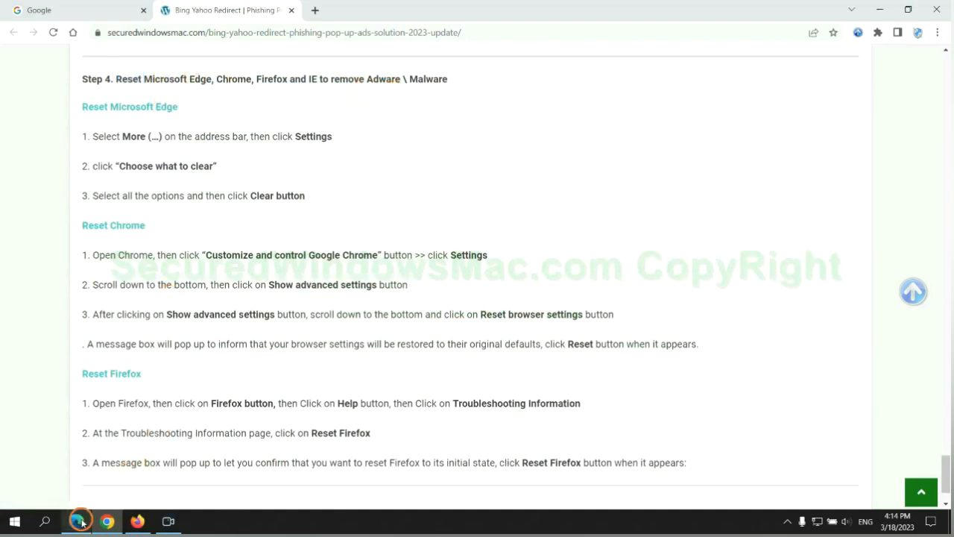
pyautogui.click(899, 32)
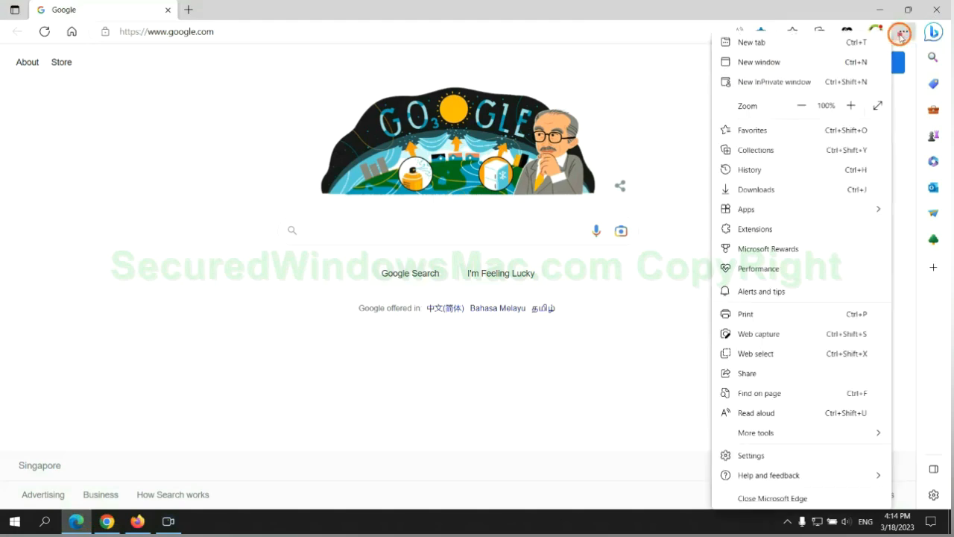
# - Clear Edge's browsing history, download history, cookies and cached files for all time
pyautogui.click(751, 455)
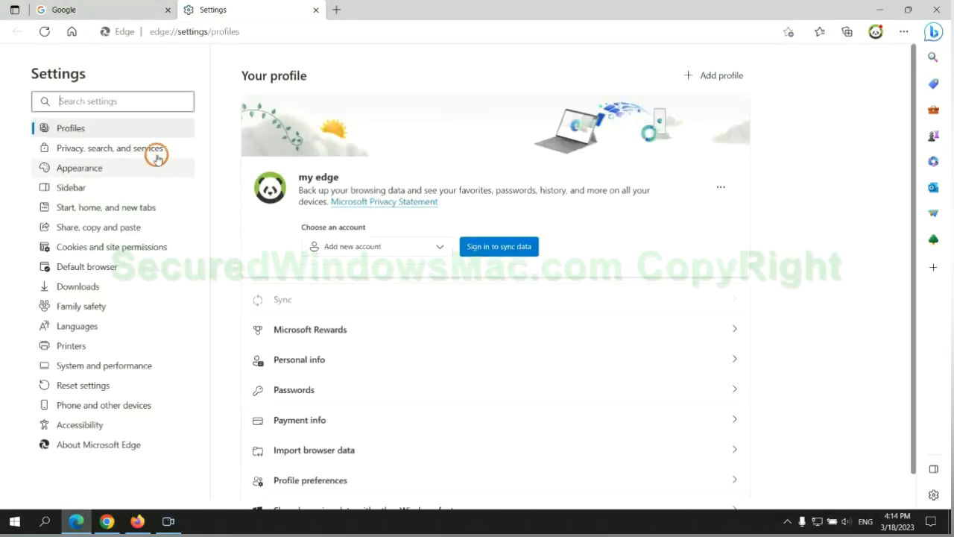
pyautogui.click(109, 148)
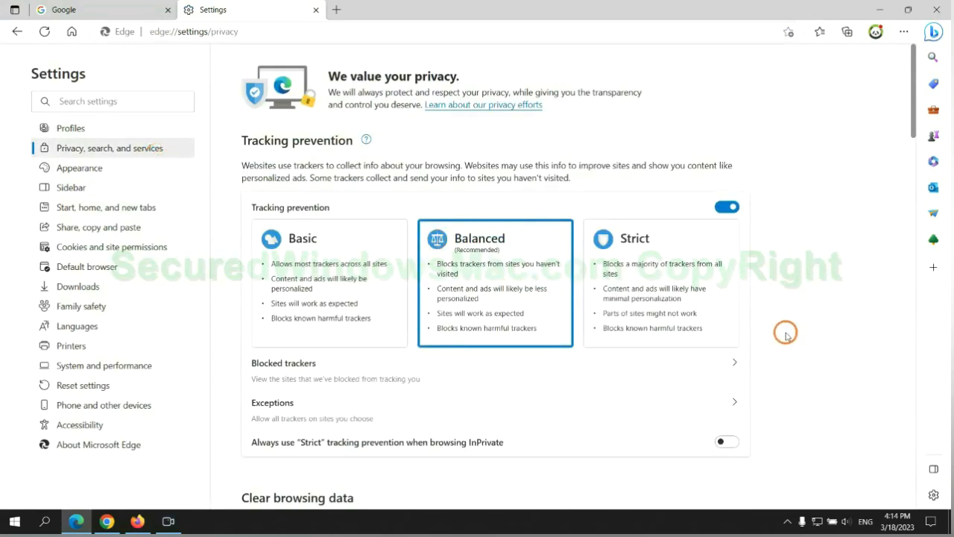
pyautogui.scroll(-3)
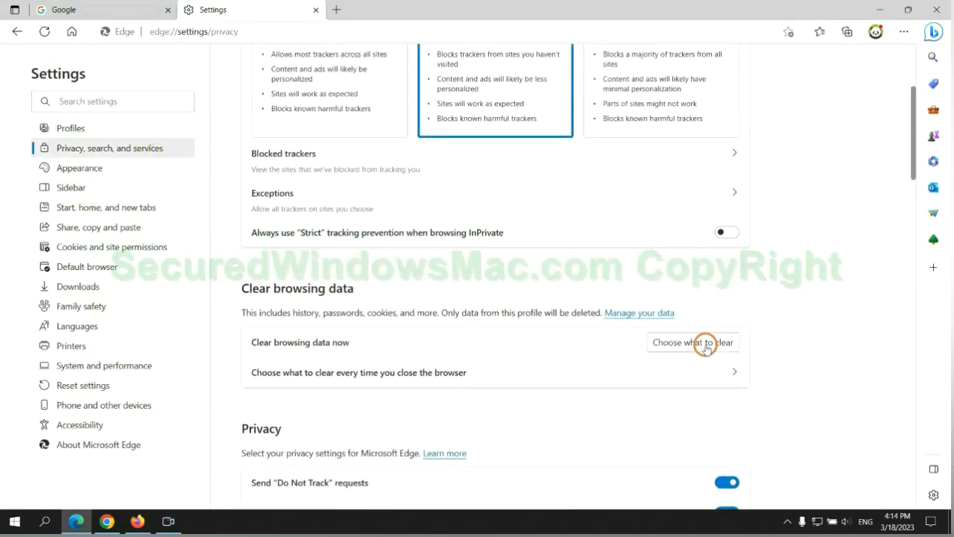
pyautogui.click(692, 342)
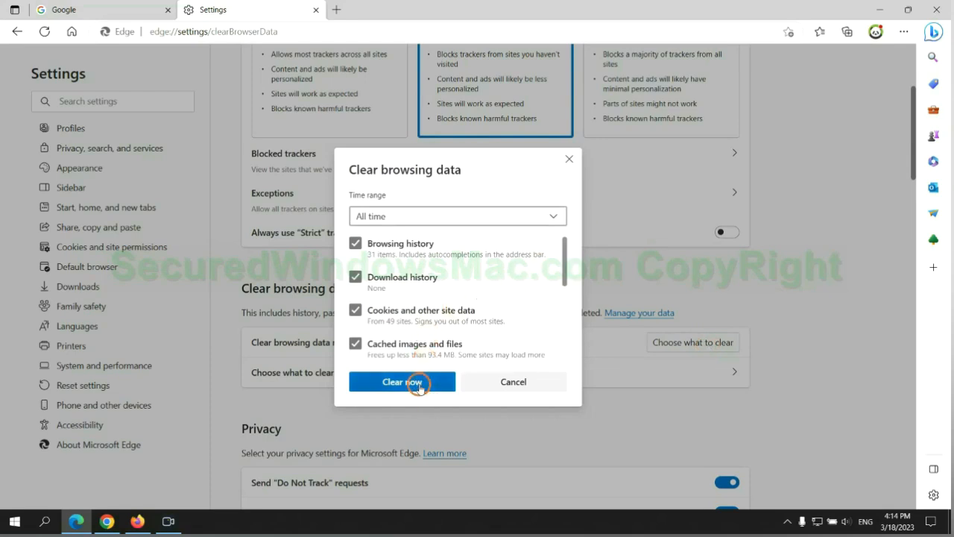
pyautogui.click(402, 380)
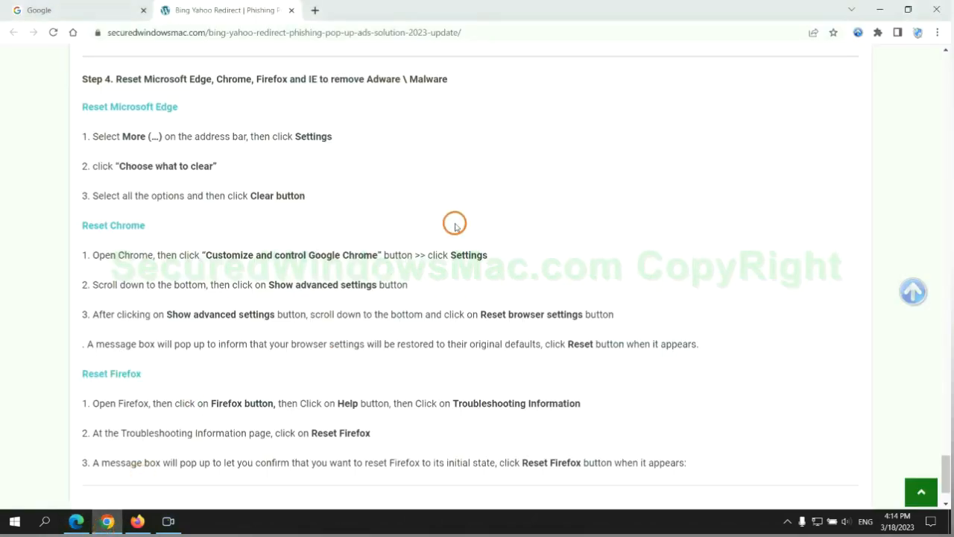
# - Restore Chrome's settings to their original defaults via the 'reset' settings search
pyautogui.click(936, 34)
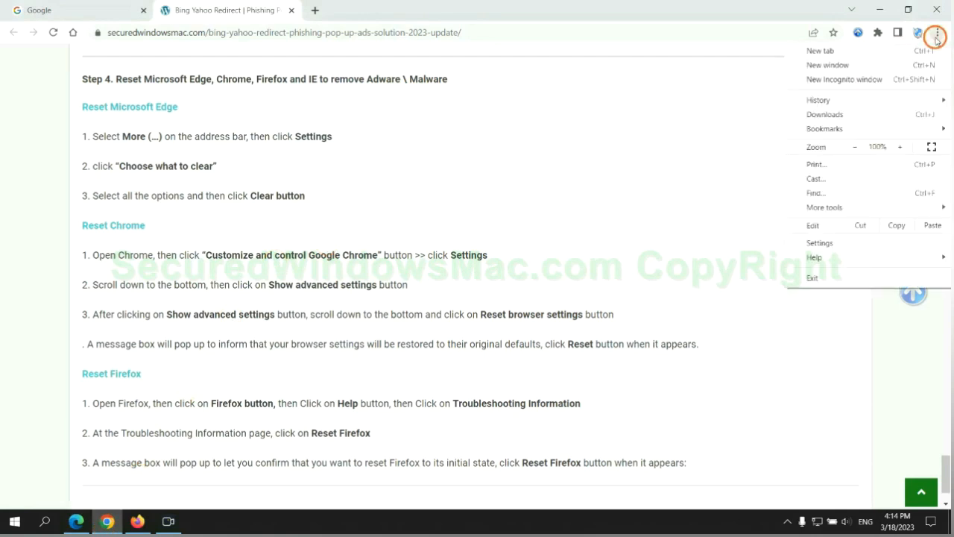
pyautogui.click(819, 242)
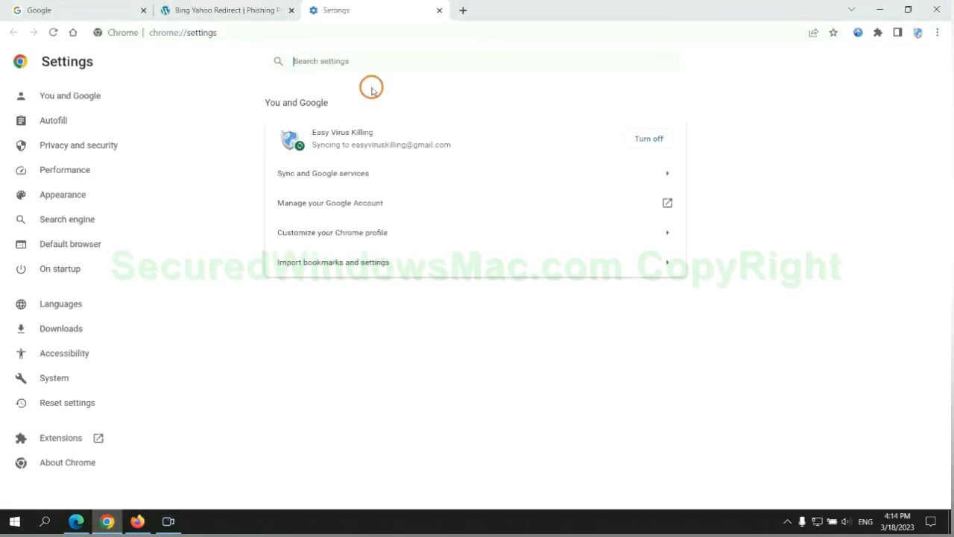
pyautogui.write('reset')
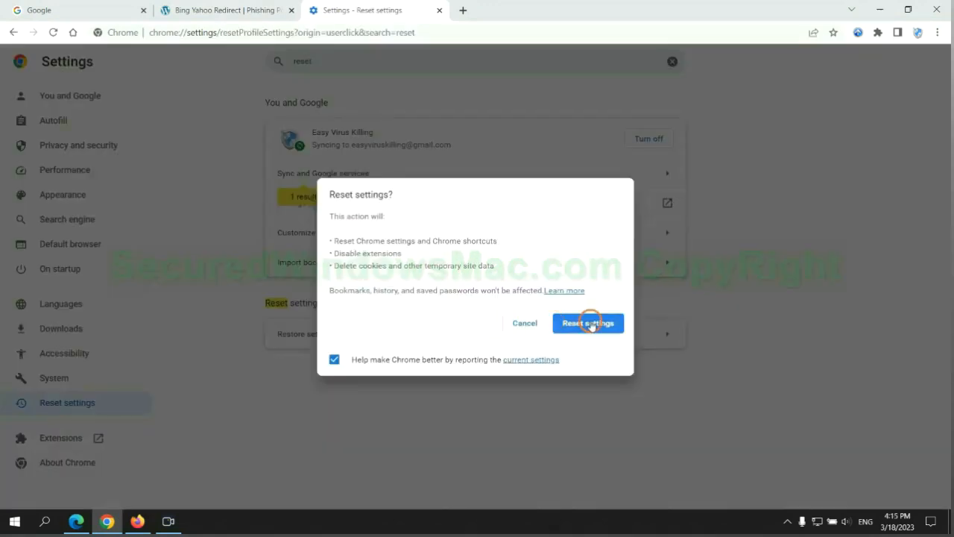
pyautogui.click(588, 322)
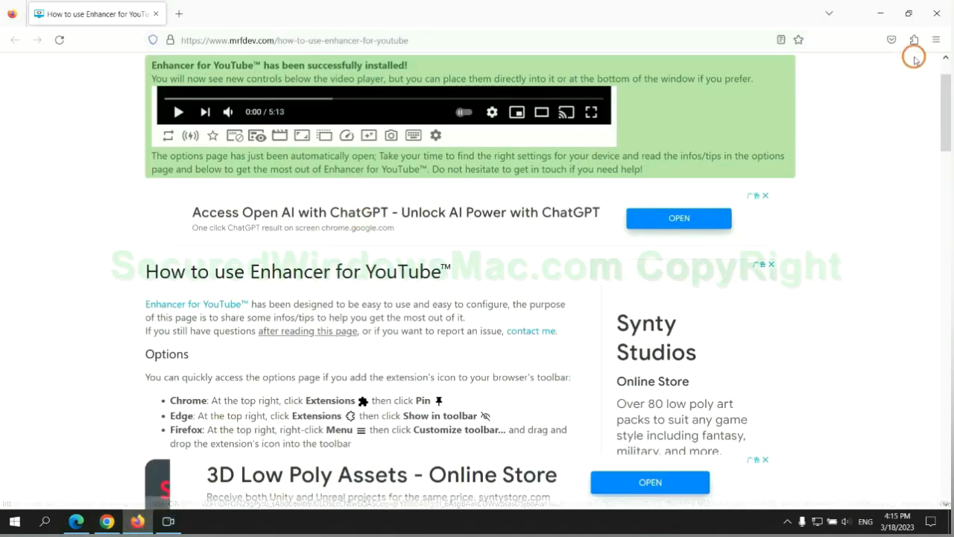
# - Refresh Firefox to its initial state from the Troubleshooting Information page
pyautogui.click(935, 40)
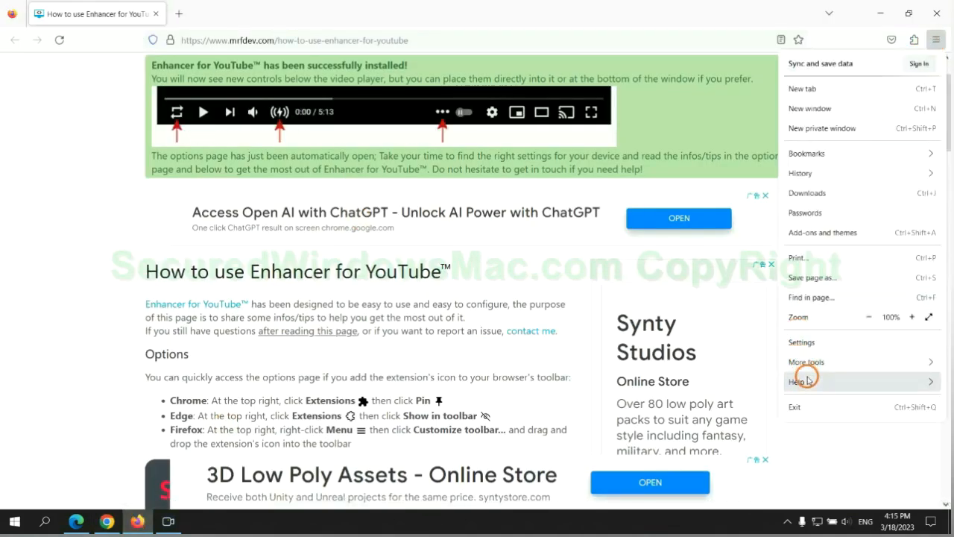
pyautogui.click(803, 381)
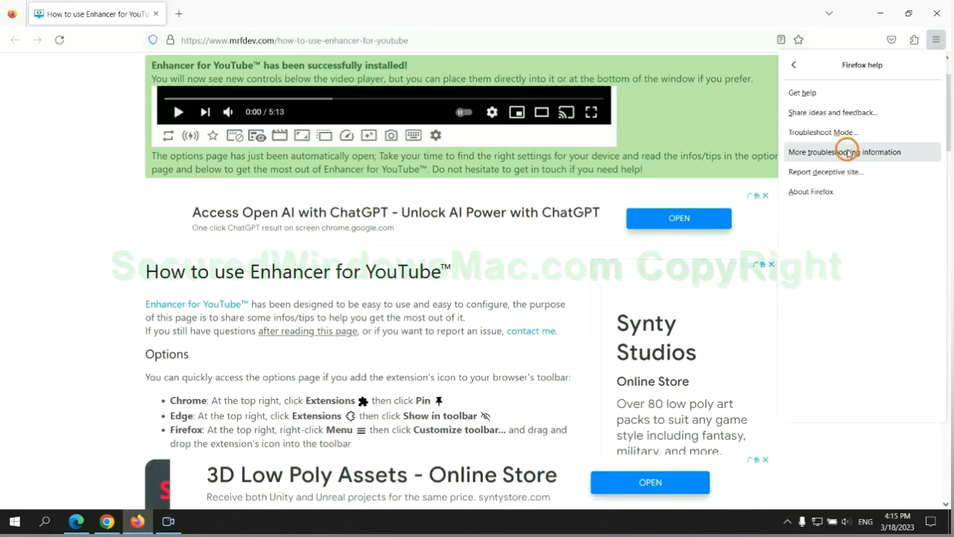
pyautogui.click(844, 151)
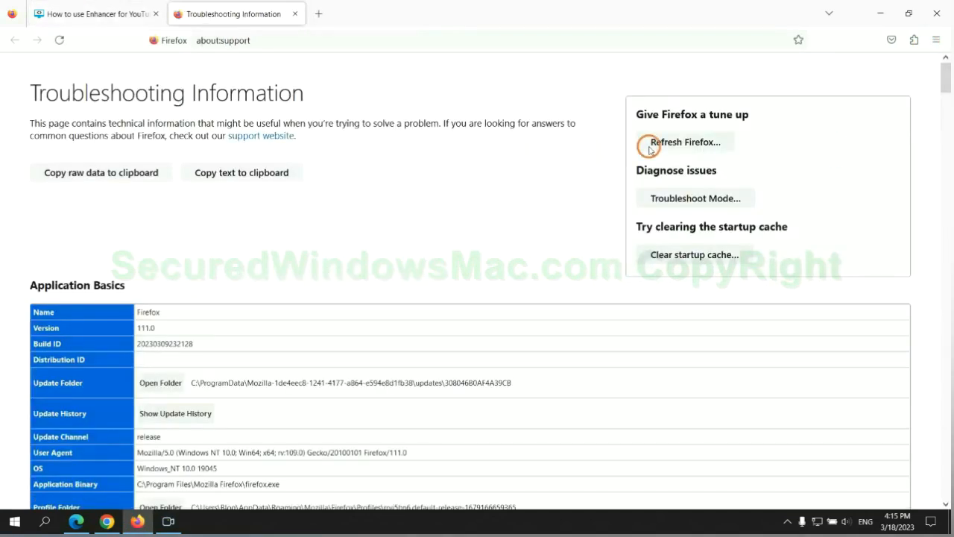
pyautogui.click(684, 141)
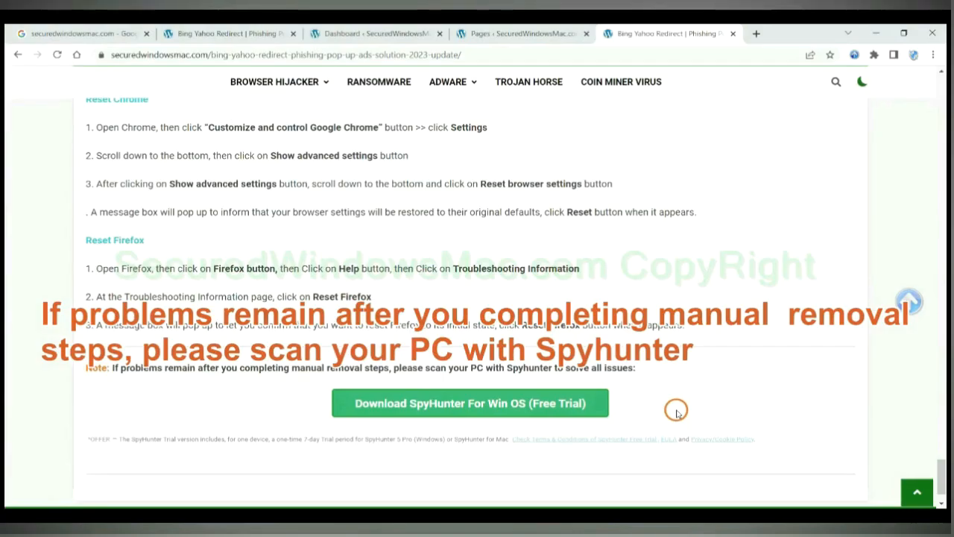
pyautogui.moveTo(124, 370)
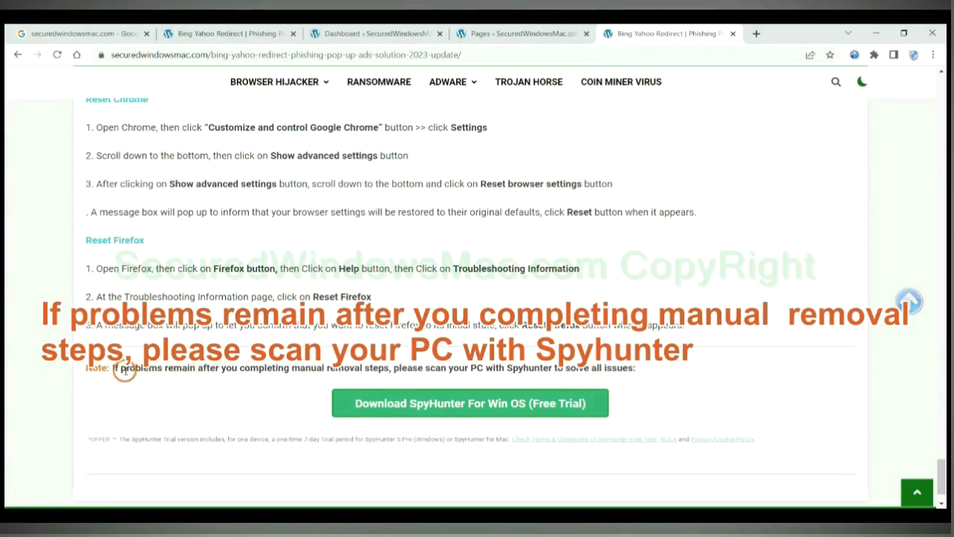
pyautogui.moveTo(112, 368); pyautogui.dragTo(201, 368)
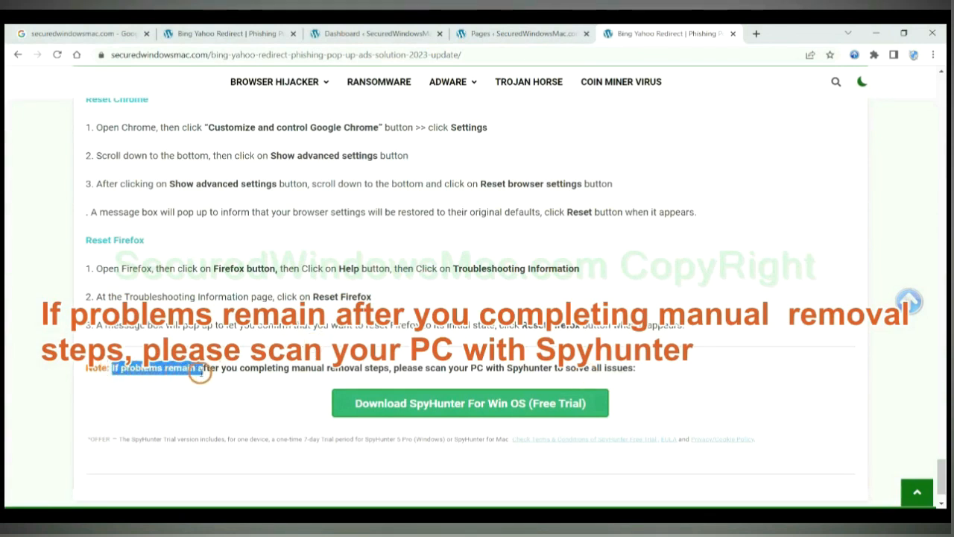